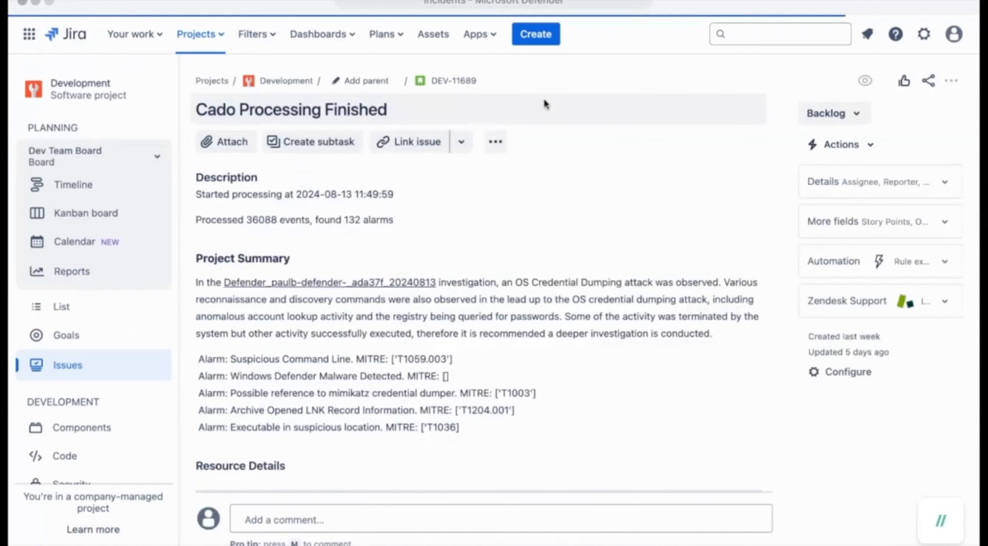
Step: Open the 5-alert Defender alert group from the Detections Alerts list
scroll(down, 3)
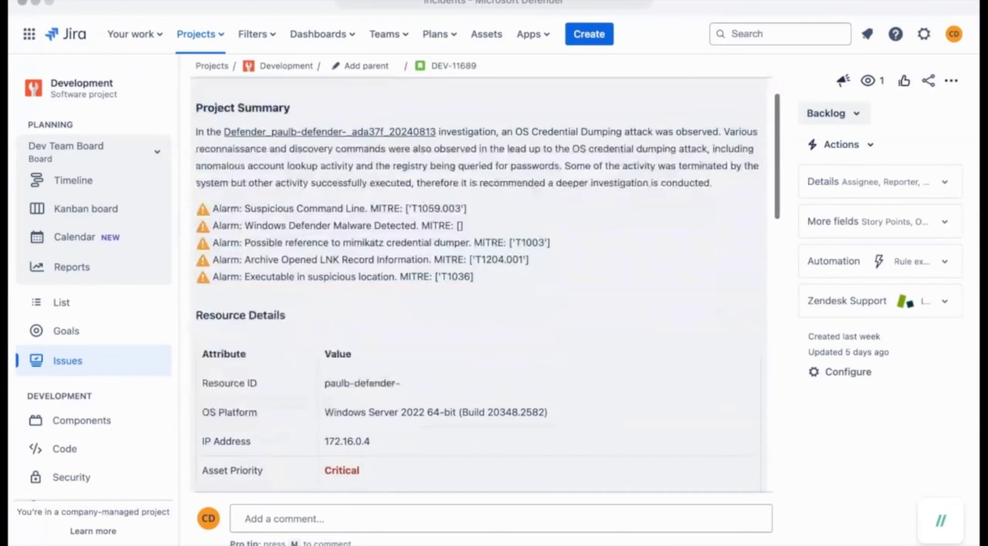
scroll(down, 3)
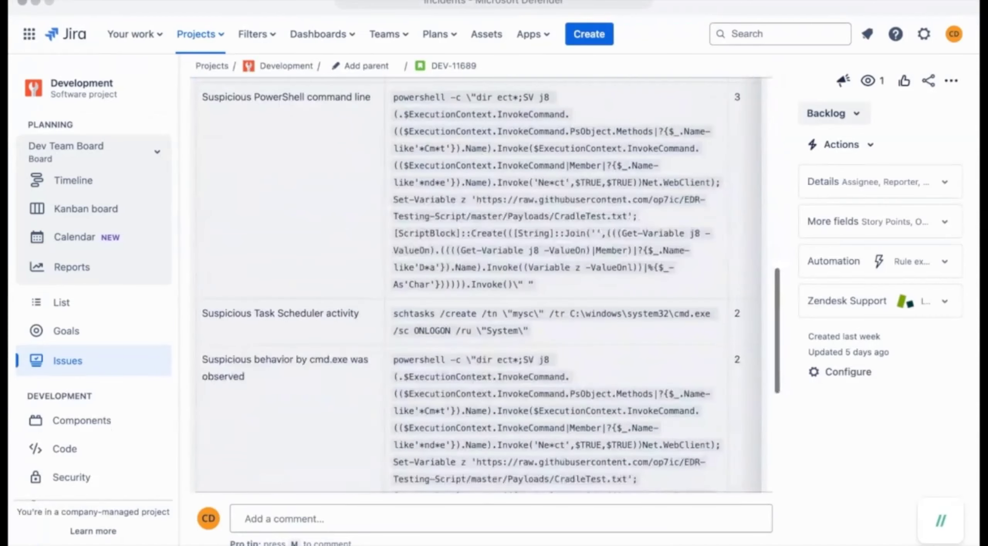
scroll(down, 3)
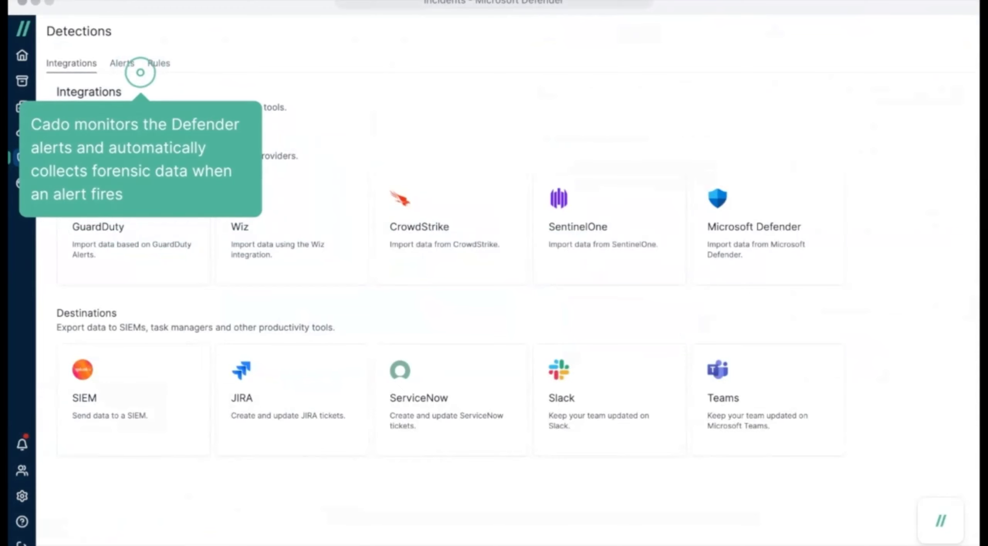
click(121, 63)
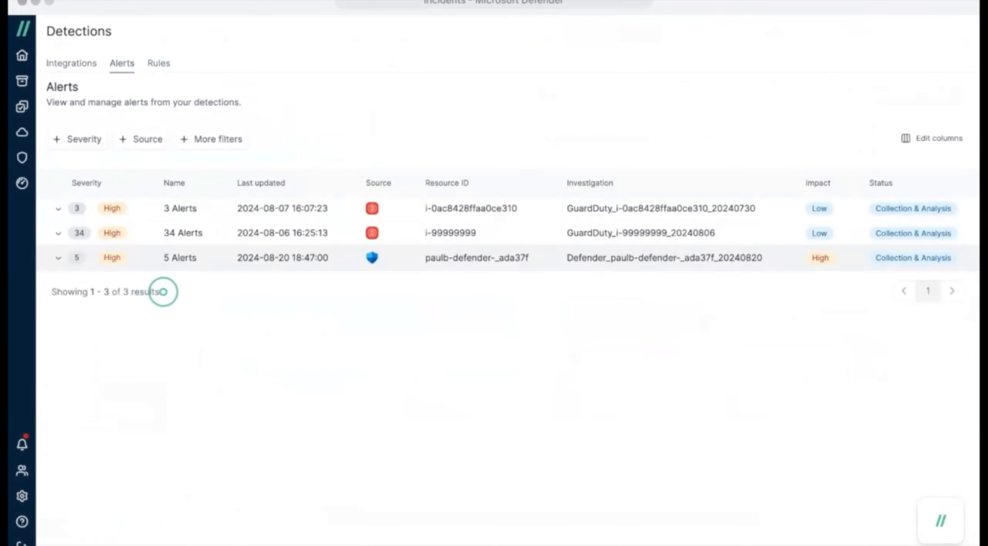
click(180, 257)
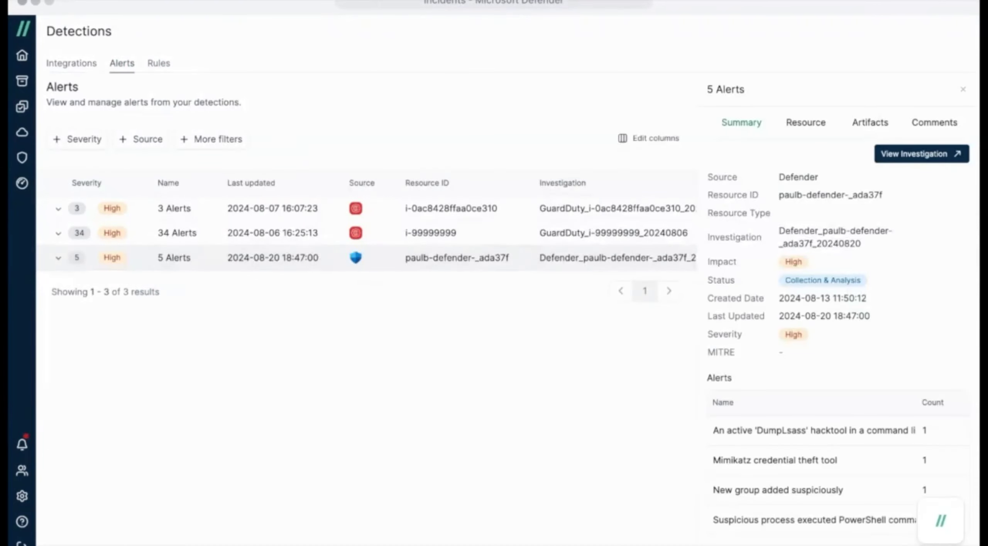
Step: Review the Defender group's summary and alarms, then view its artifact files and processes
scroll(down, 3)
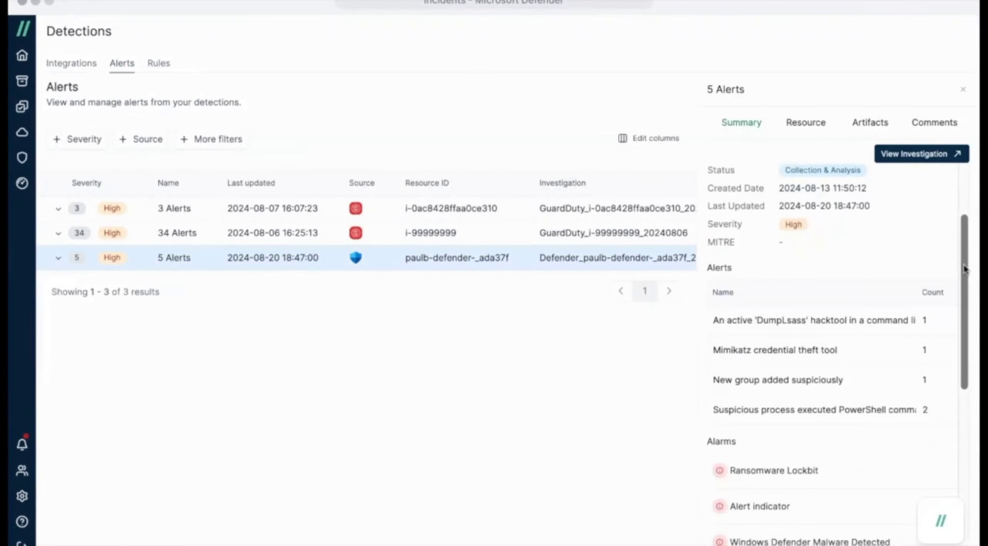
scroll(down, 3)
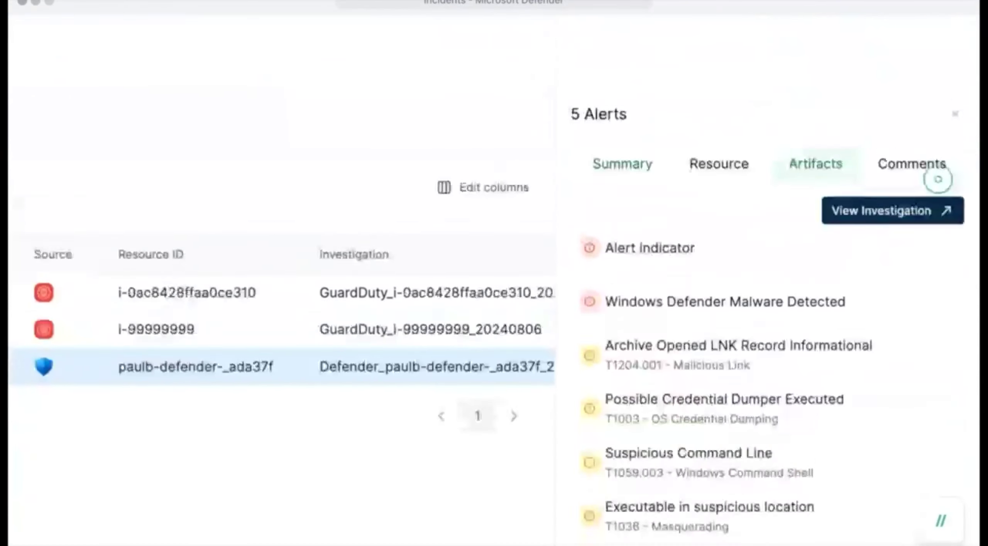
click(815, 163)
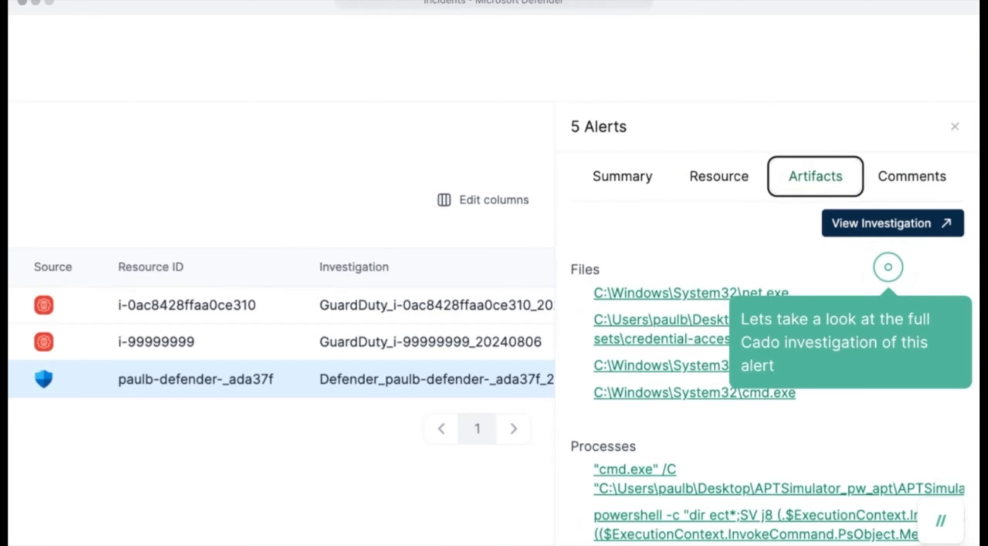
Step: Open the full investigation and view LB32.exe's disk details and extracted strings
click(893, 223)
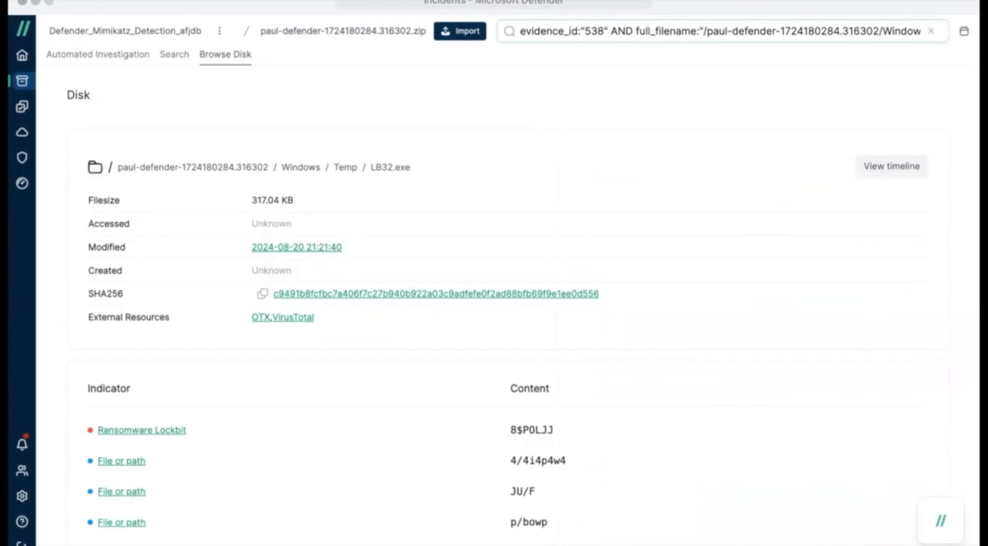
scroll(down, 3)
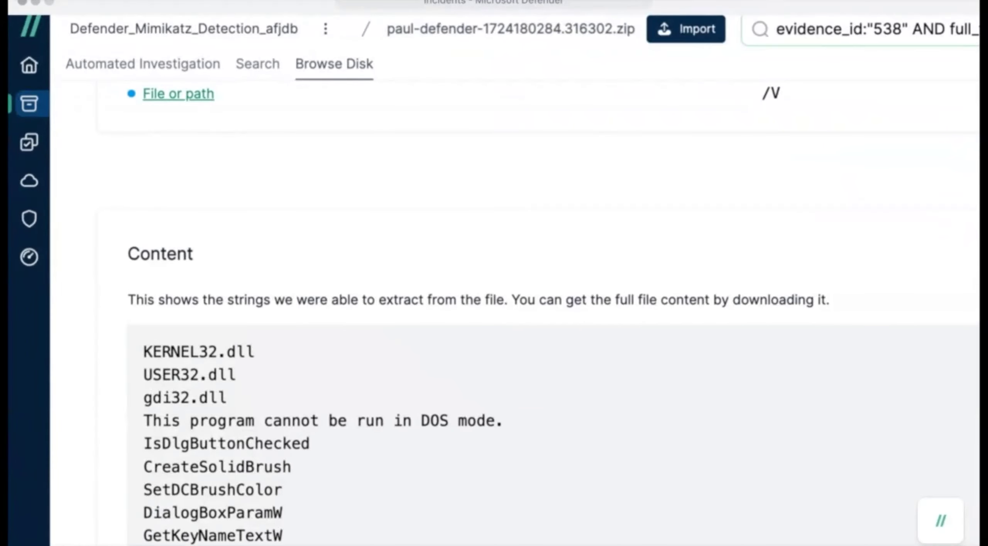
click(835, 252)
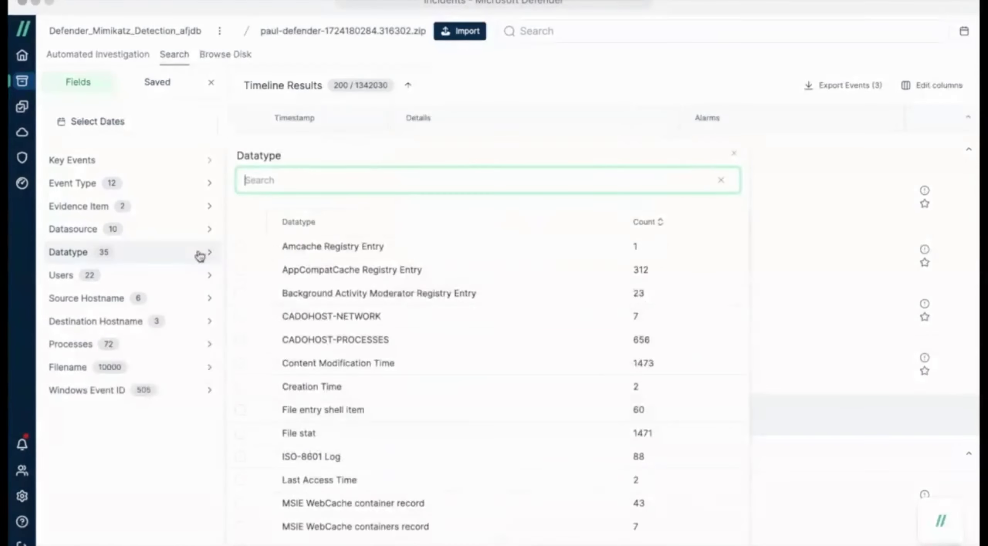
Step: Filter the timeline search to the Registry Key - UserAssist datatype, giving 27 results
scroll(down, 3)
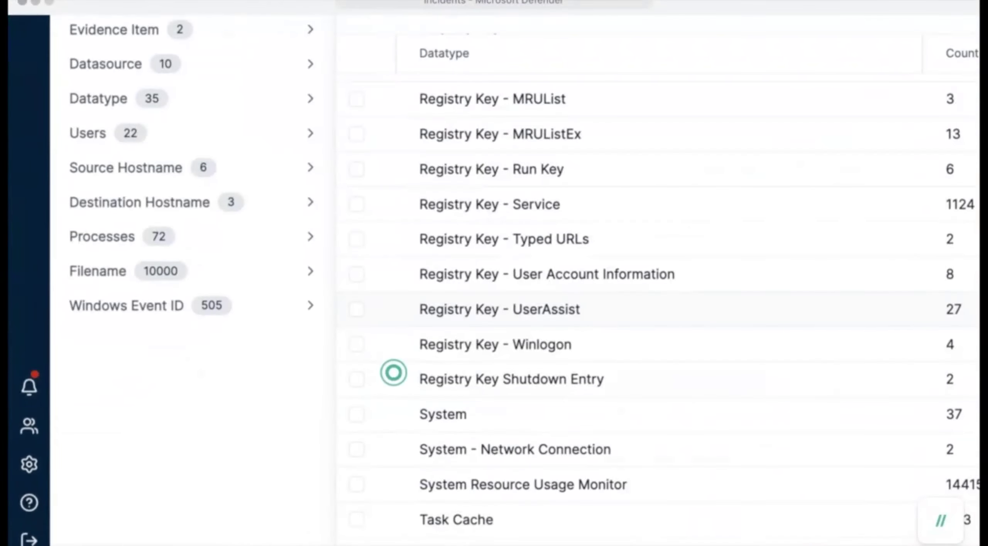
click(499, 309)
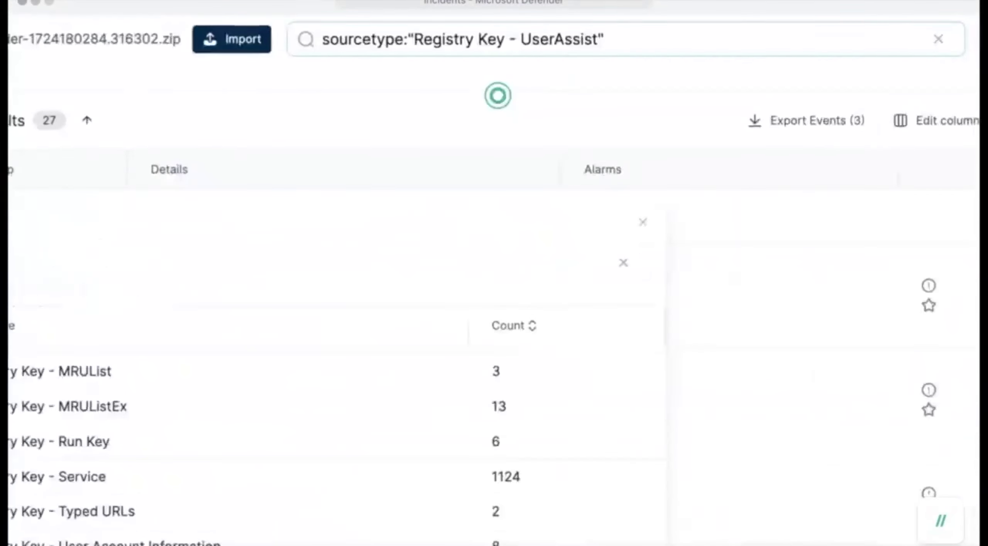